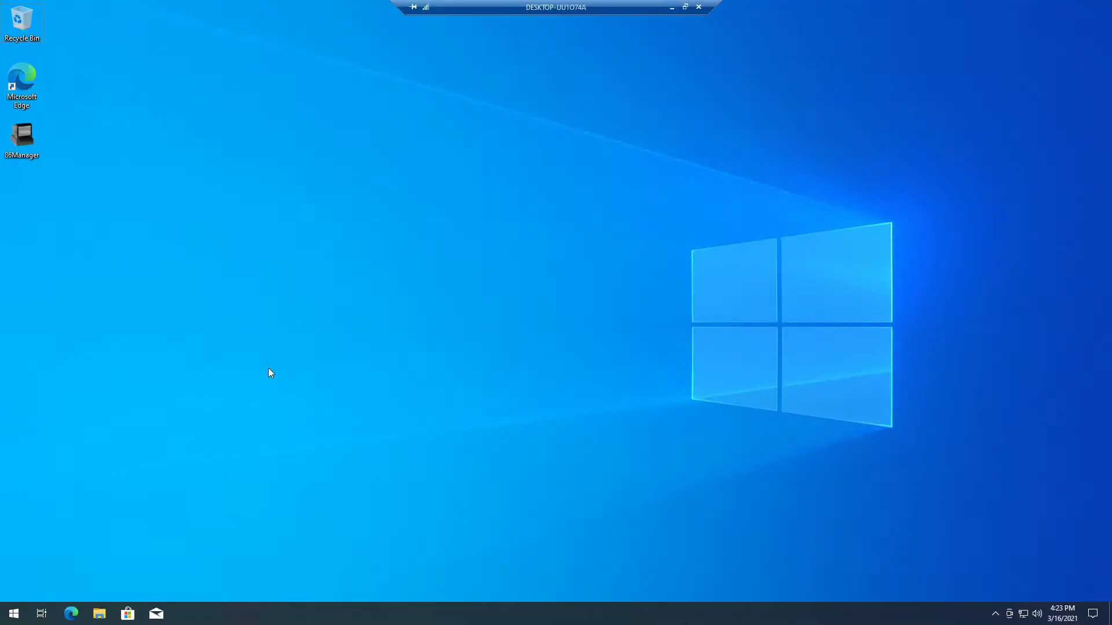
# - Launch Microsoft Edge and go to google.com, dismissing the translate offer
pyautogui.click(697, 6)
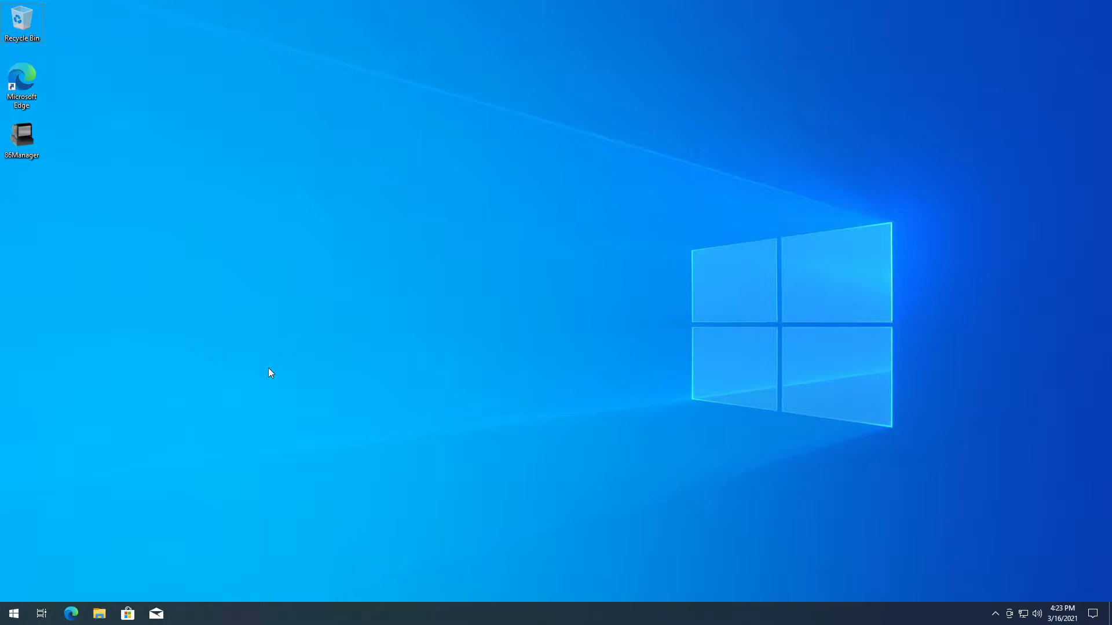
pyautogui.click(22, 84)
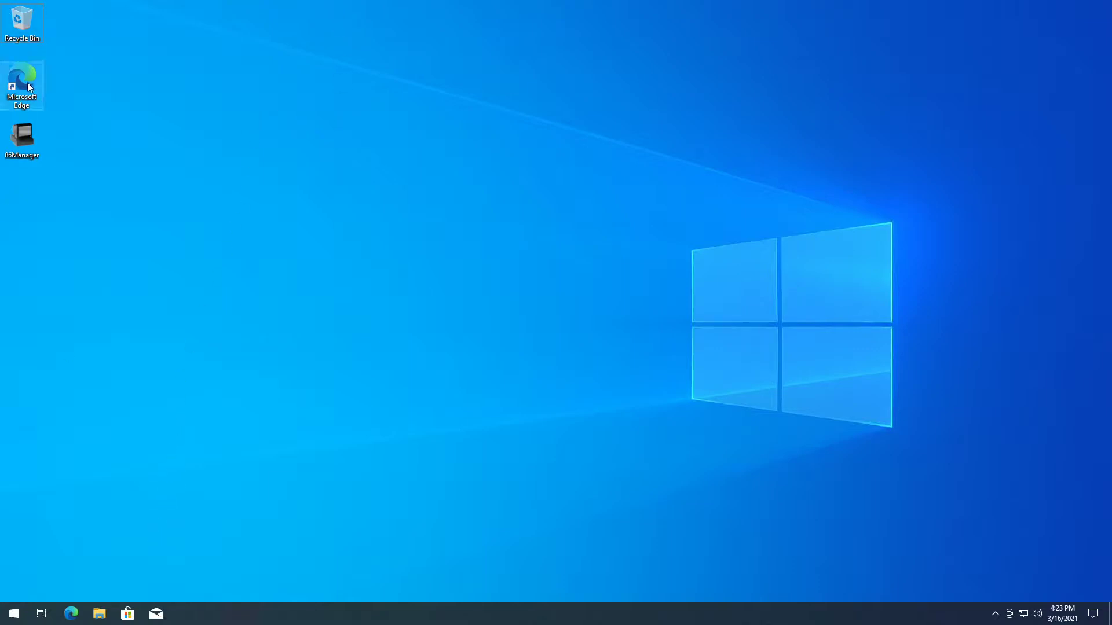
pyautogui.doubleClick(21, 84)
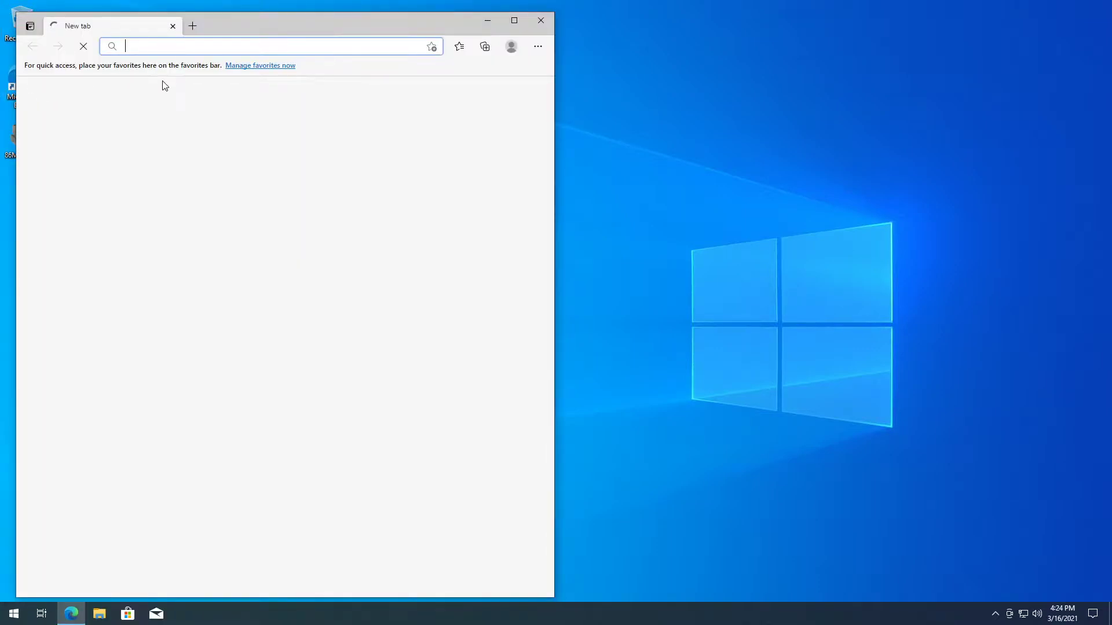
pyautogui.click(513, 19)
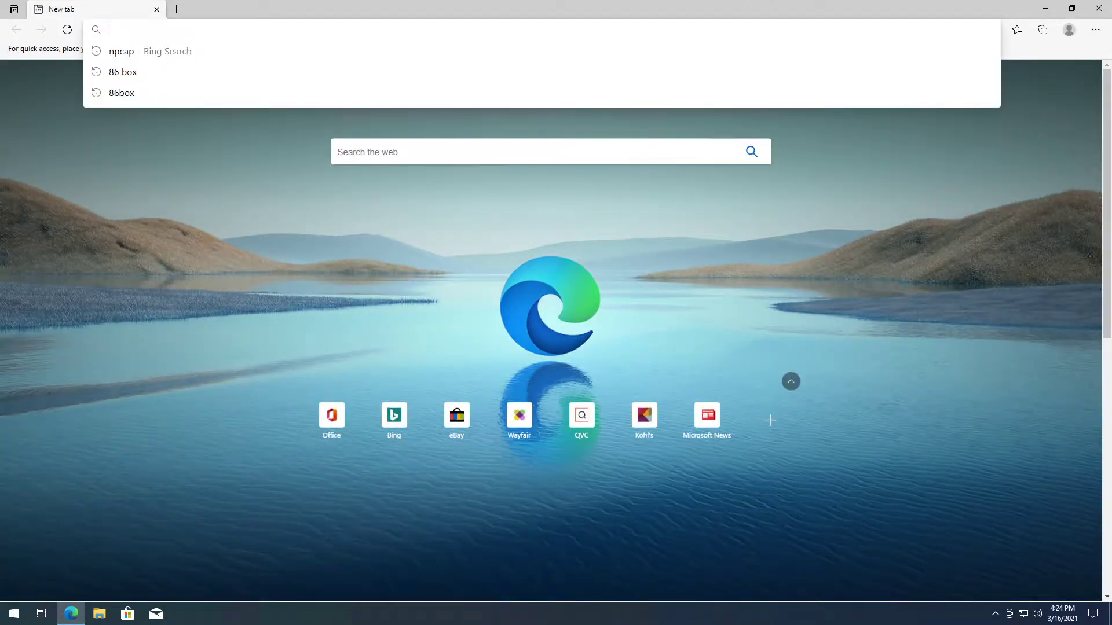
pyautogui.write('google.com/?gws_rd=ssl')
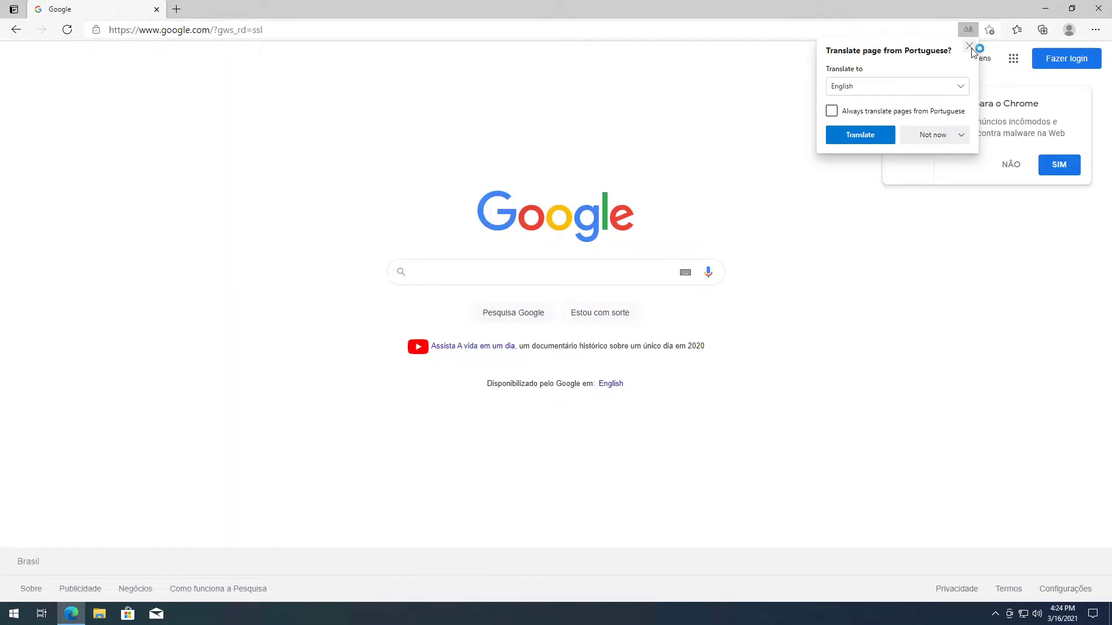
pyautogui.click(970, 46)
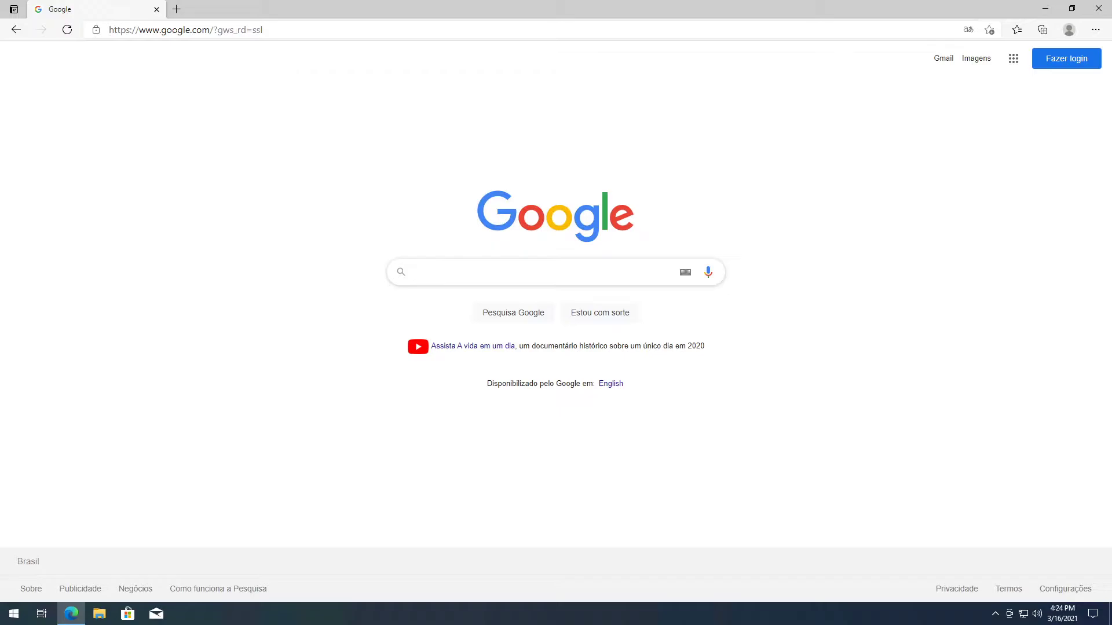
# - Search Google for 'npcap' and load the nmap.org Npcap page at its downloads
pyautogui.click(532, 271)
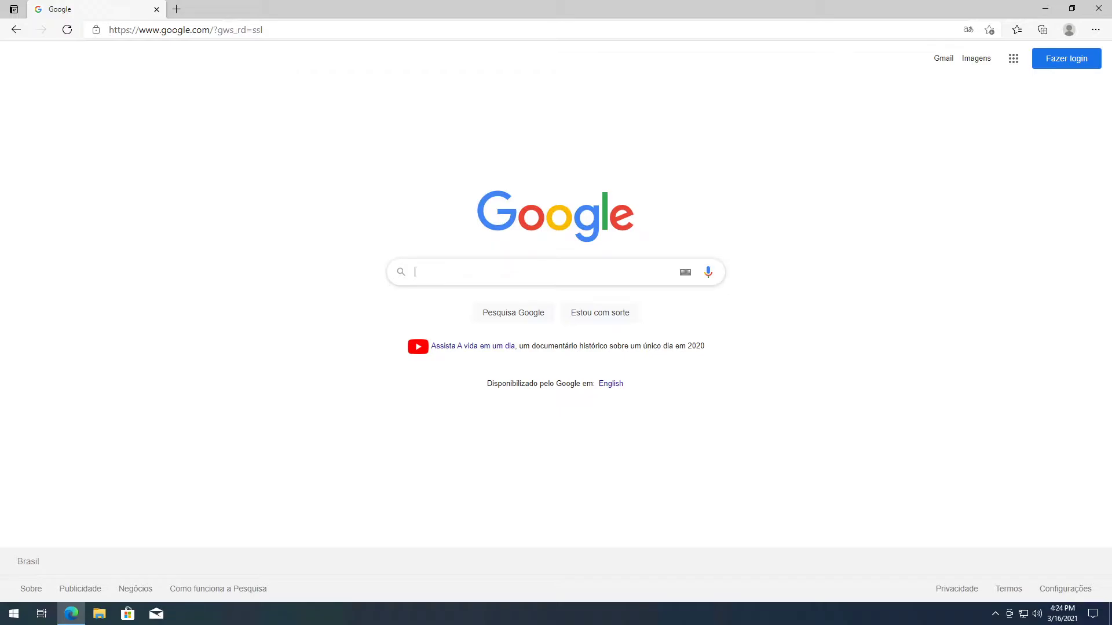
pyautogui.write('npcap')
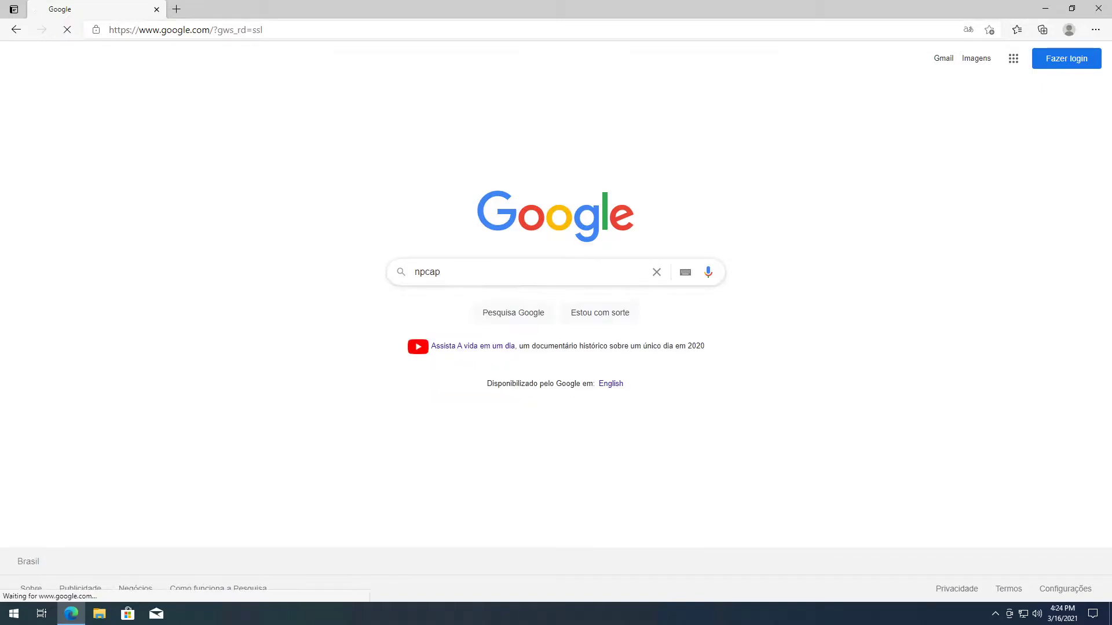
pyautogui.press('Enter')
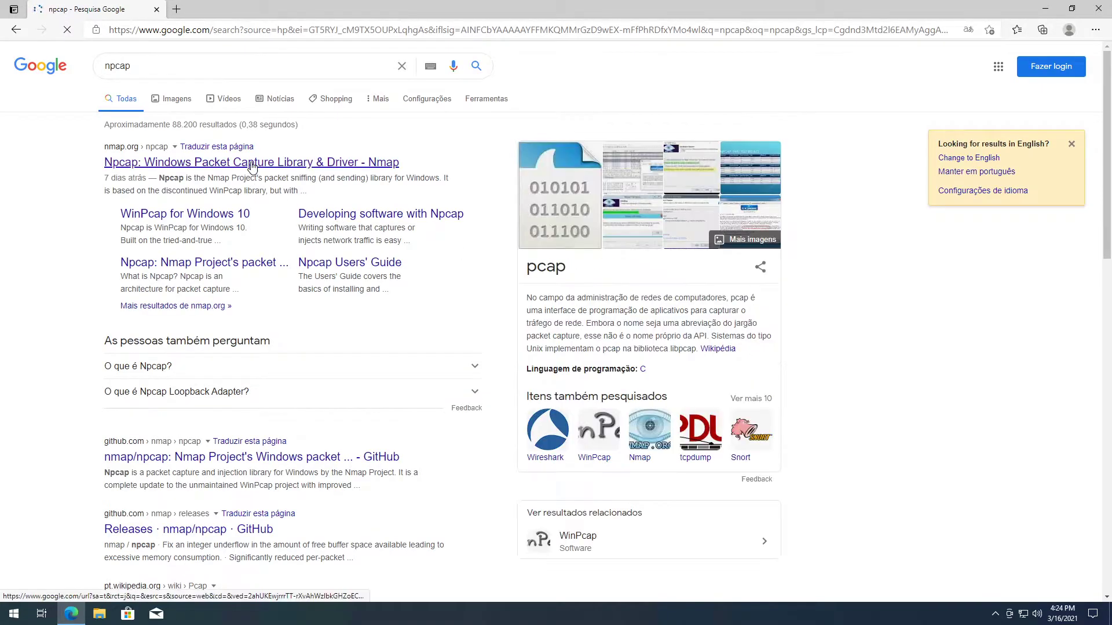
pyautogui.click(251, 162)
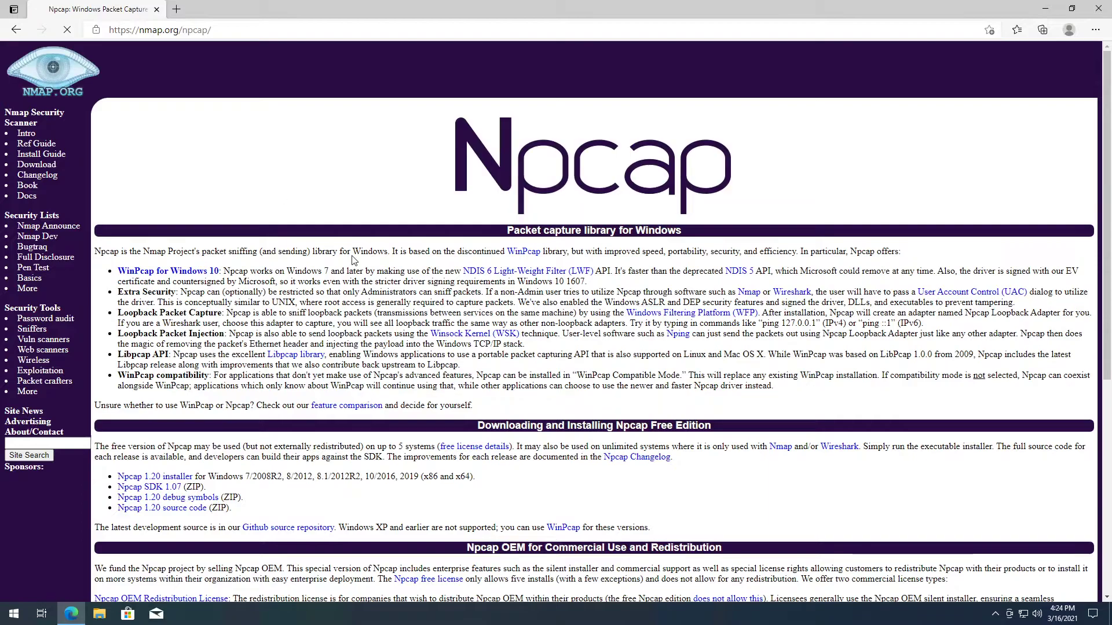
pyautogui.scroll(-3)
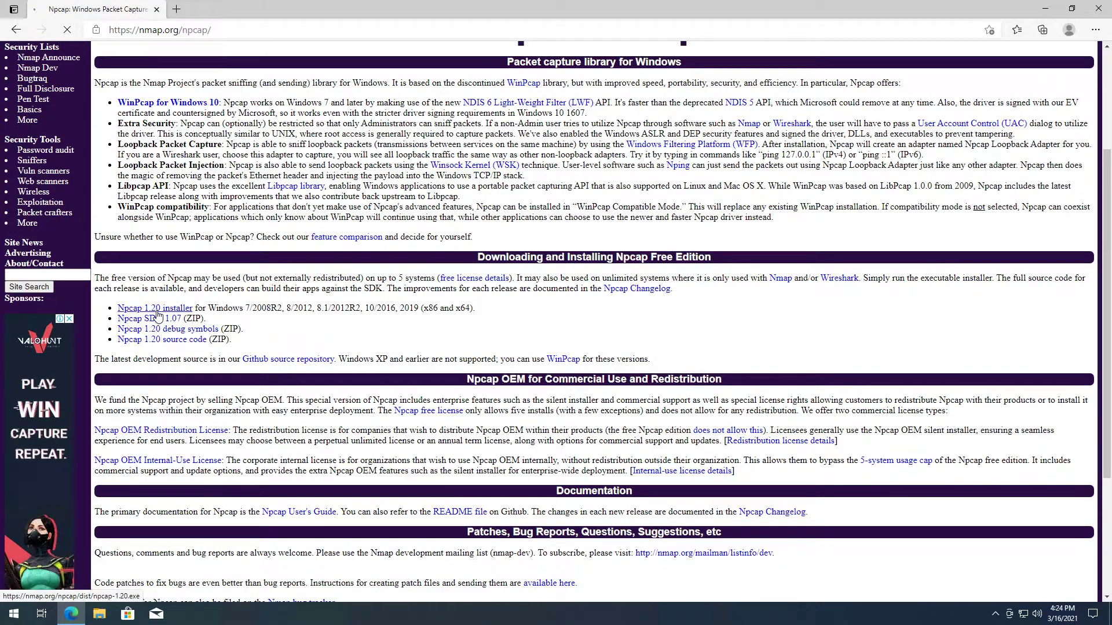
# - Install Npcap 1.20 from the installer link, accepting the license in WinPcap API-compatible mode
pyautogui.click(154, 308)
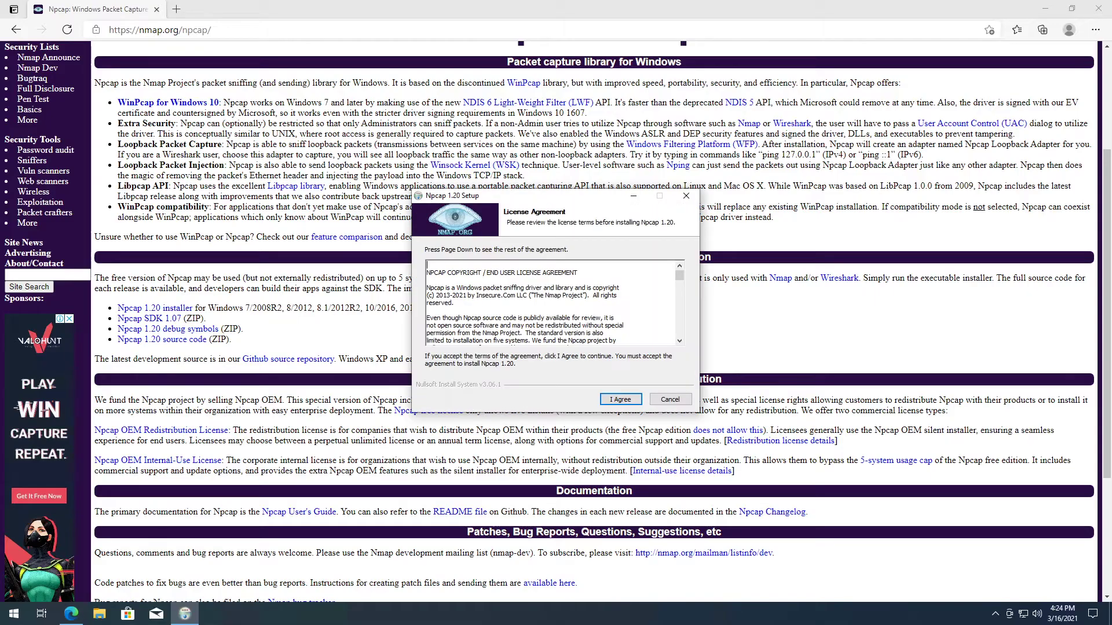
pyautogui.click(619, 399)
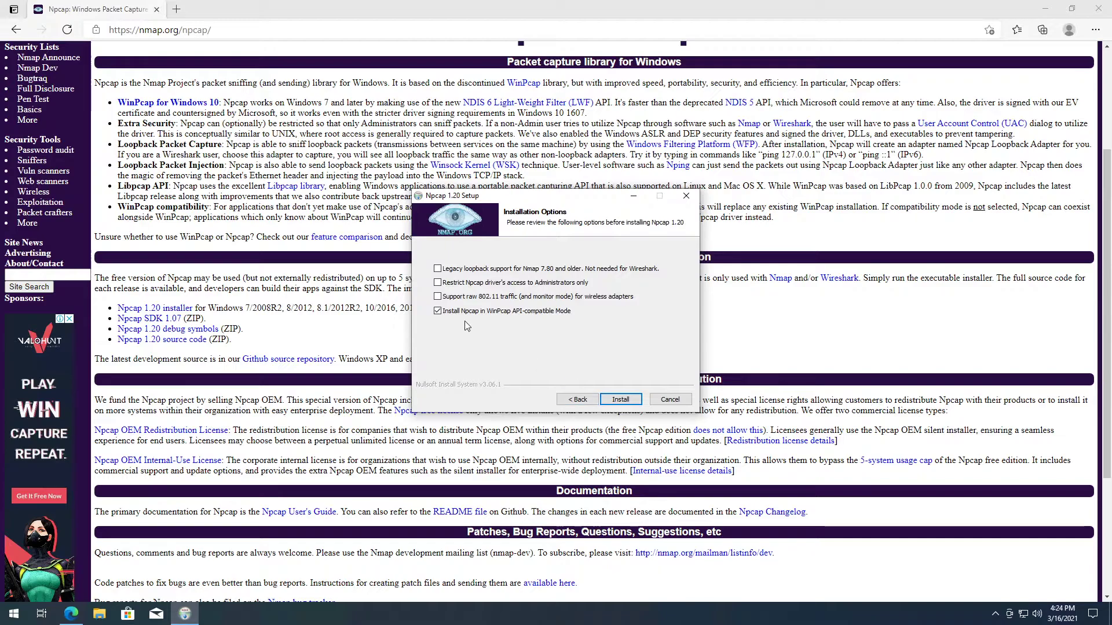
pyautogui.click(620, 399)
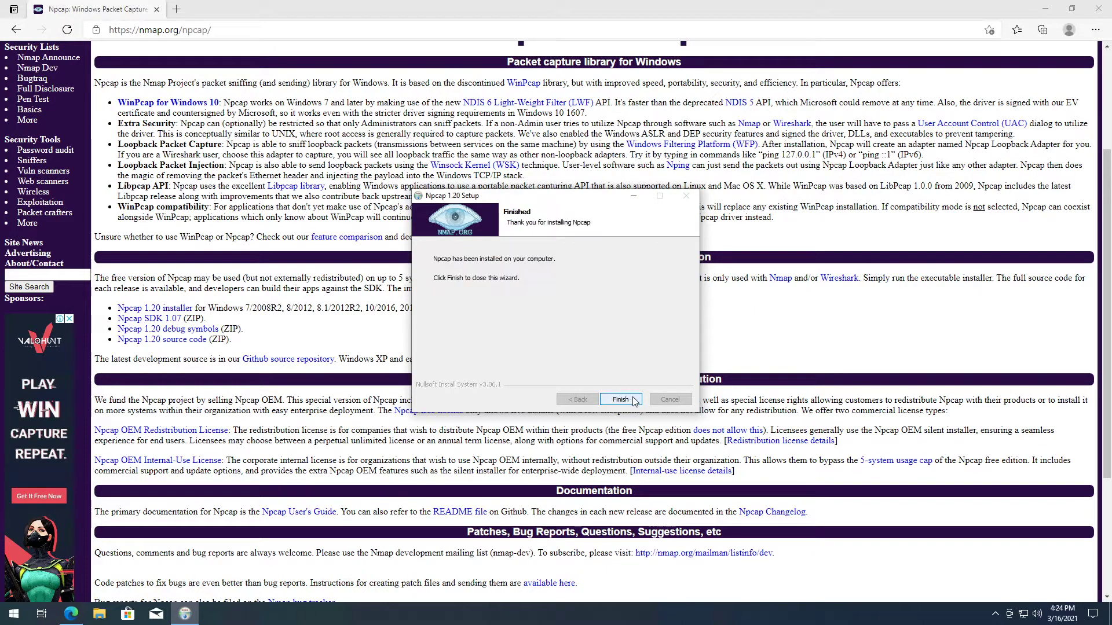
pyautogui.click(619, 400)
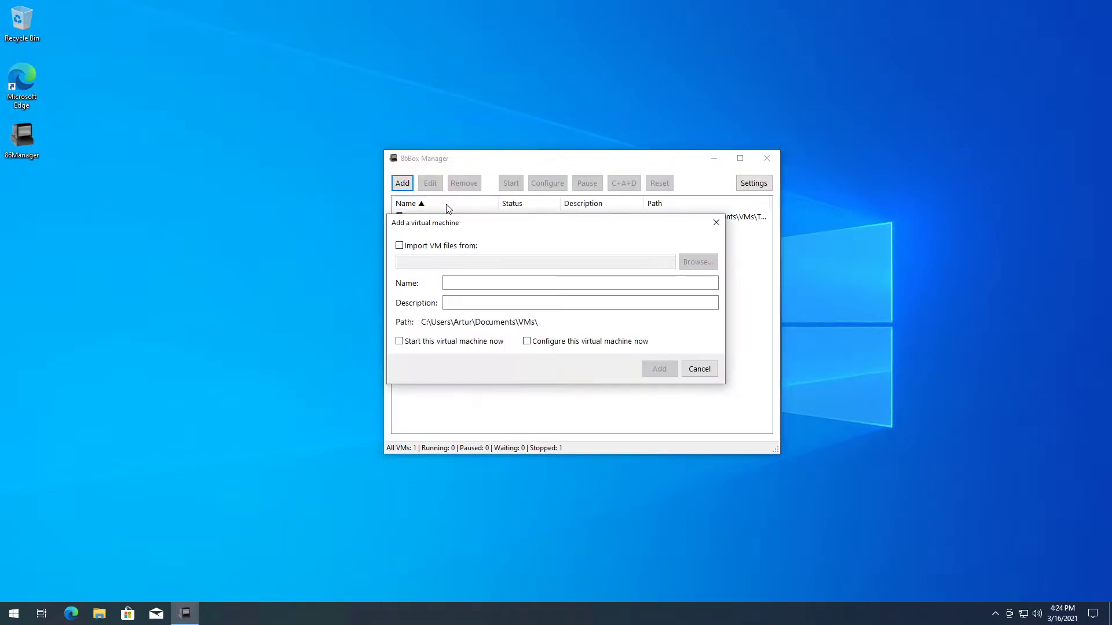
# - Add a machine imported from the Documents\VMs\DOS folder
pyautogui.click(399, 245)
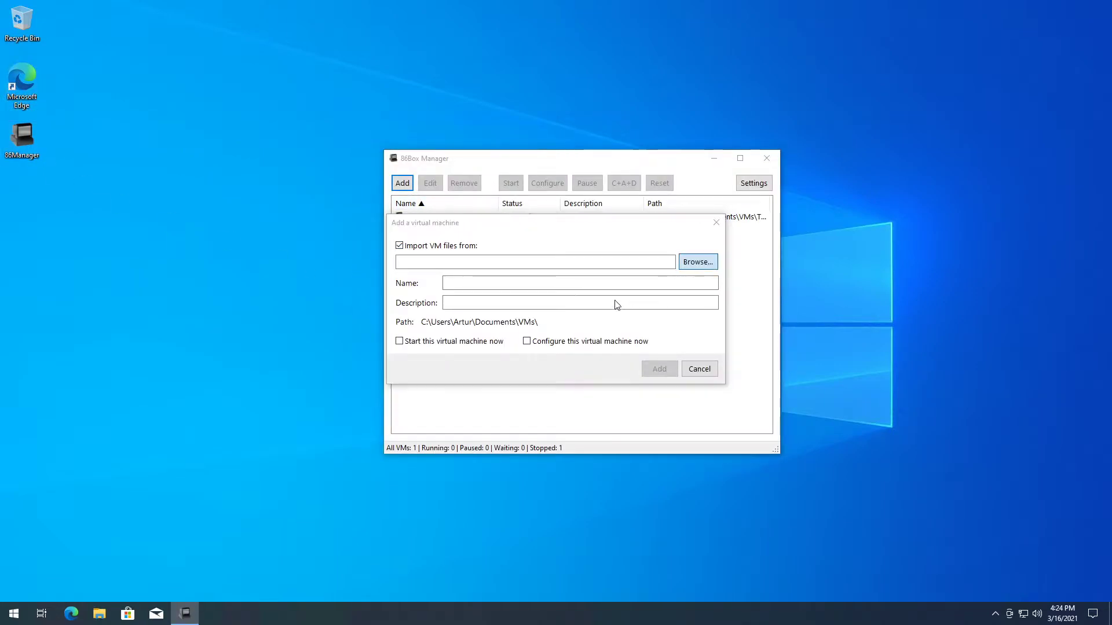
pyautogui.click(696, 261)
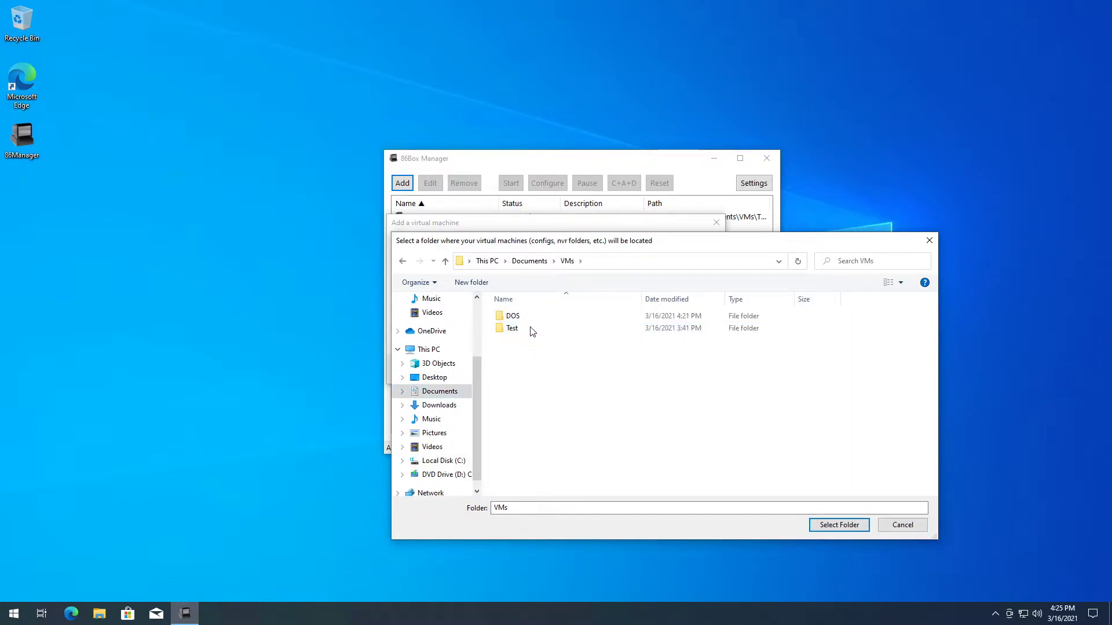
pyautogui.click(838, 525)
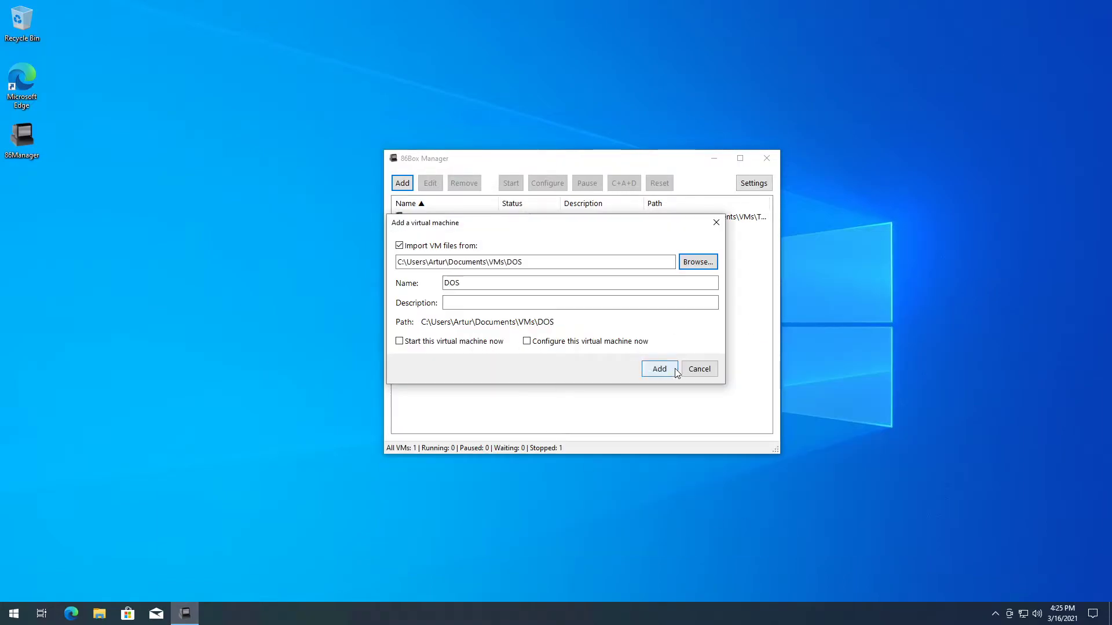
pyautogui.click(659, 369)
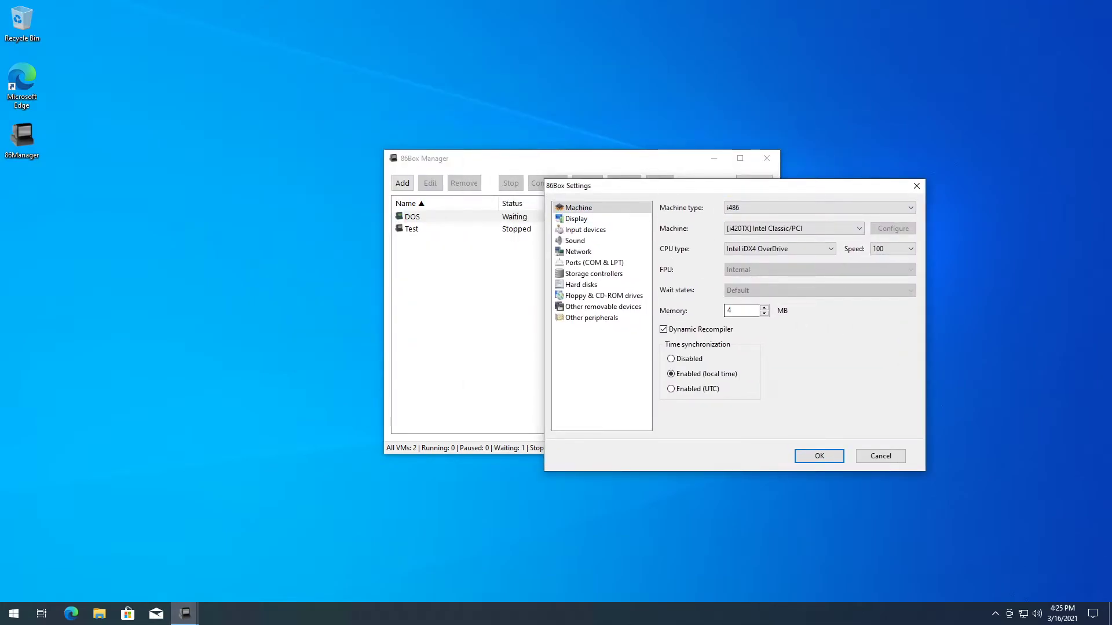
# - Set the Network page's PCap device to the Intel 82574L Gigabit Network Connection
pyautogui.click(578, 251)
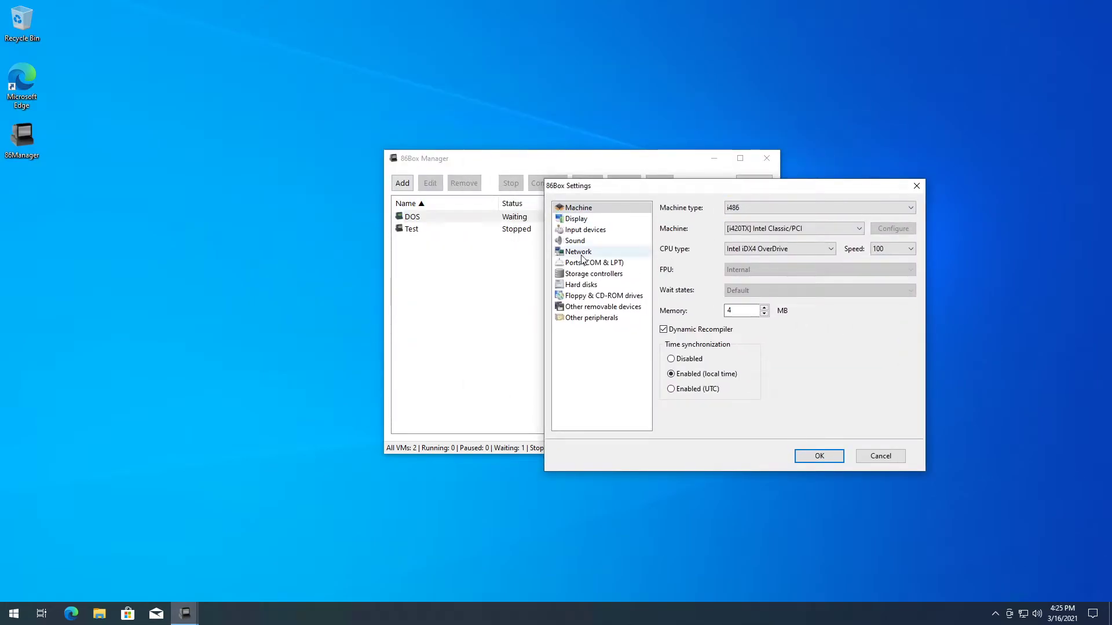
pyautogui.click(577, 251)
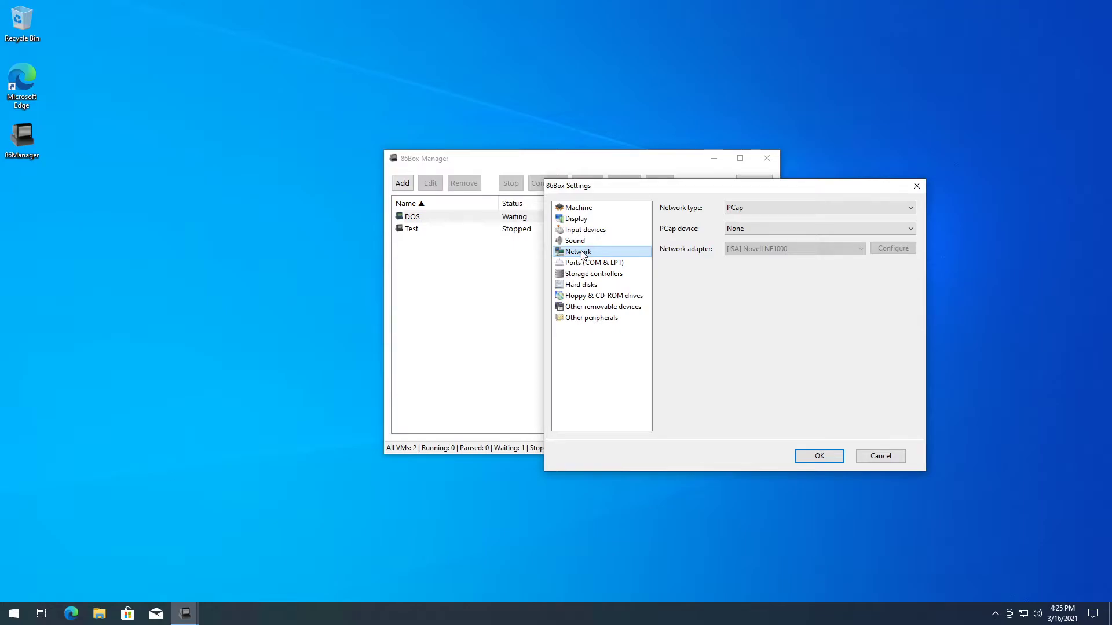
pyautogui.click(815, 207)
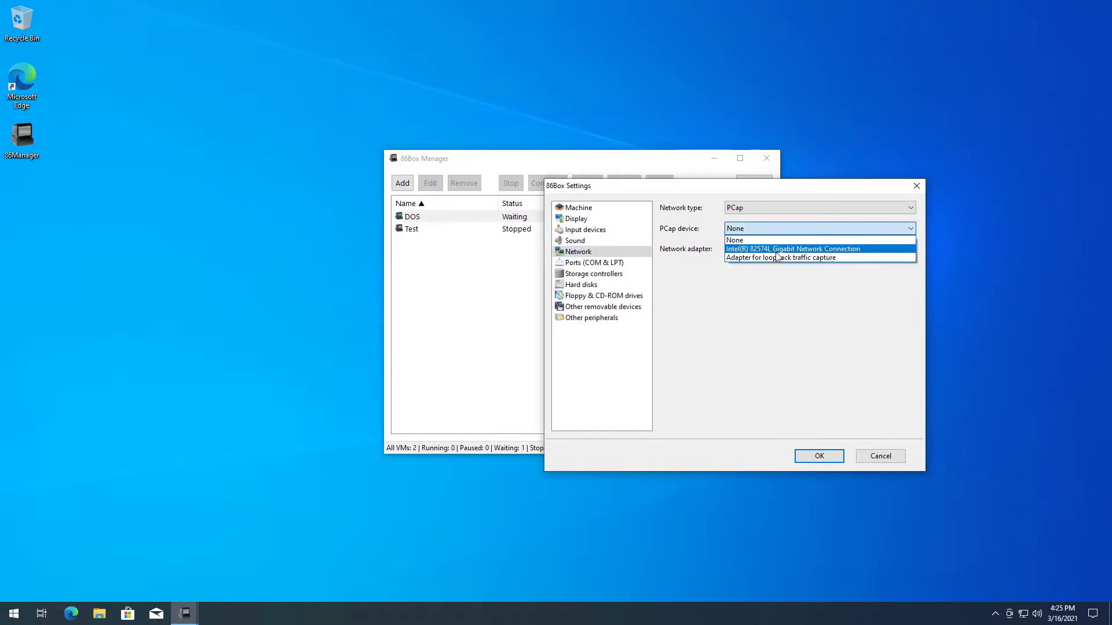
pyautogui.click(792, 247)
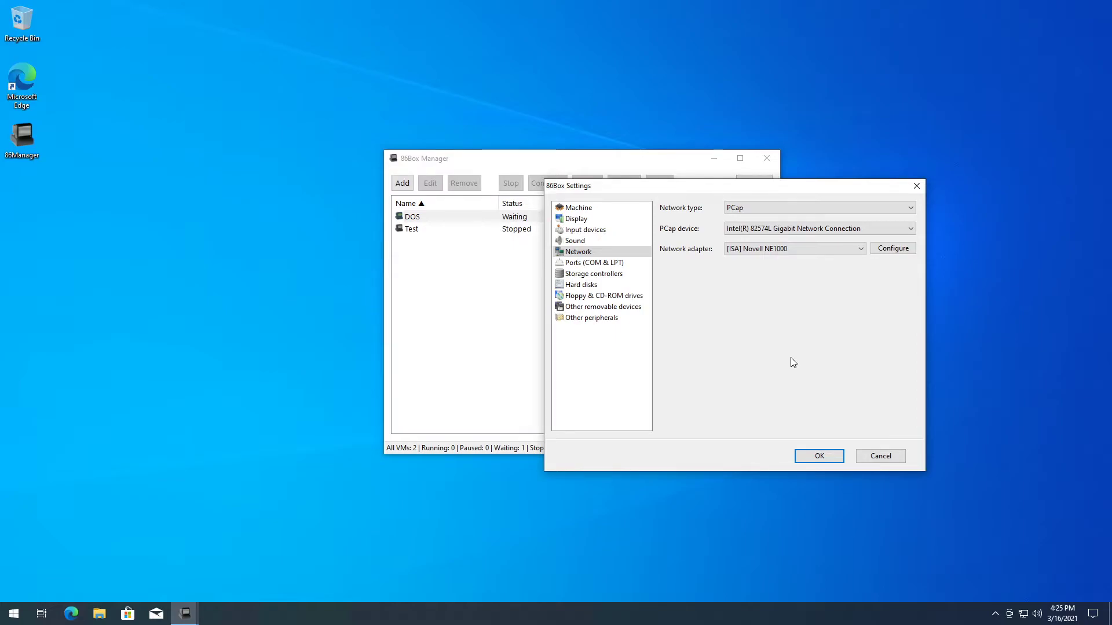
# - Configure the Novell NE1000 at address 0x300, IRQ 3 and save the settings
pyautogui.click(892, 247)
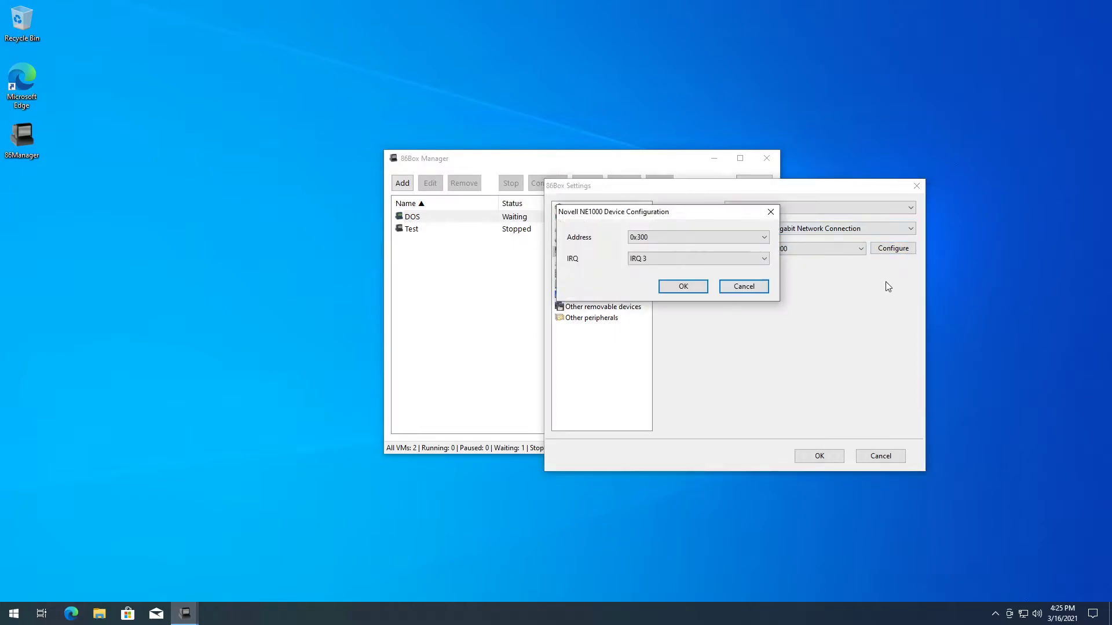
pyautogui.click(681, 286)
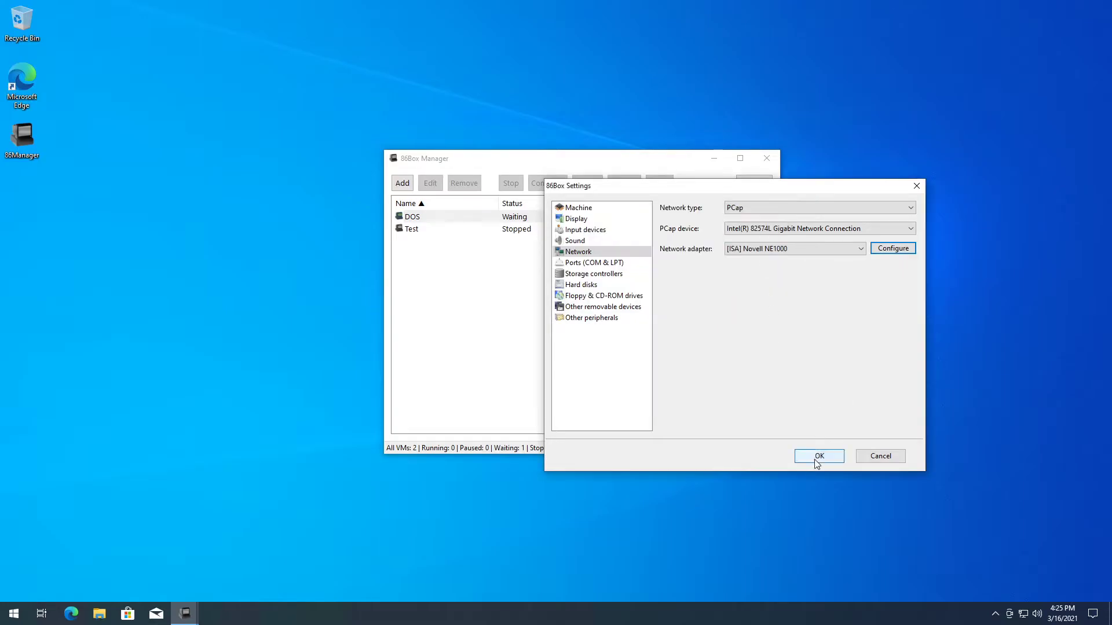
pyautogui.click(818, 455)
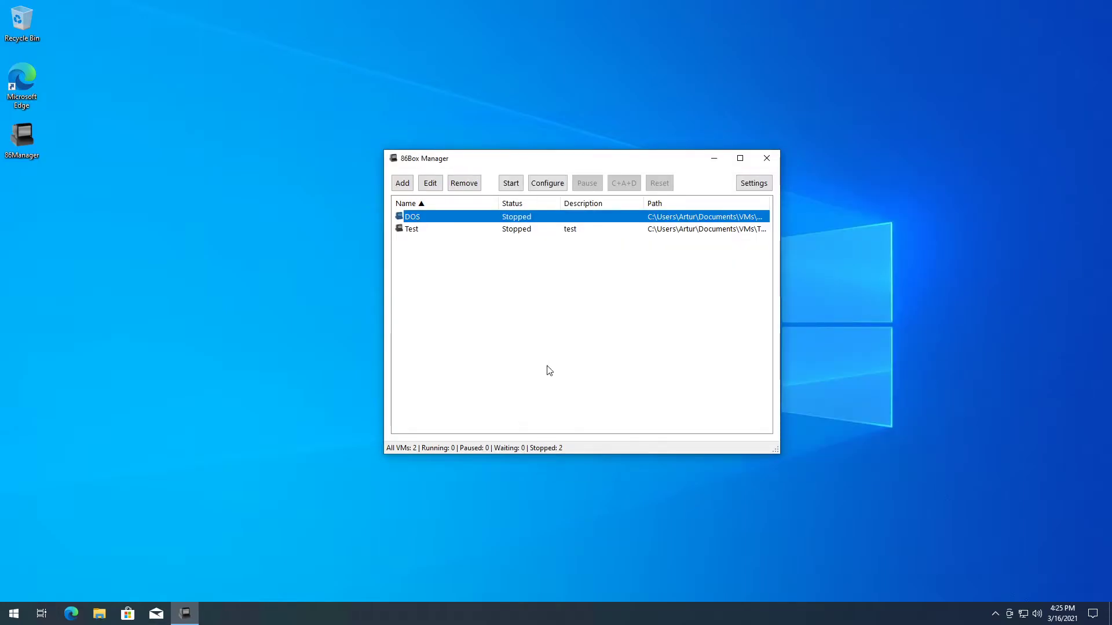
pyautogui.moveTo(674, 267)
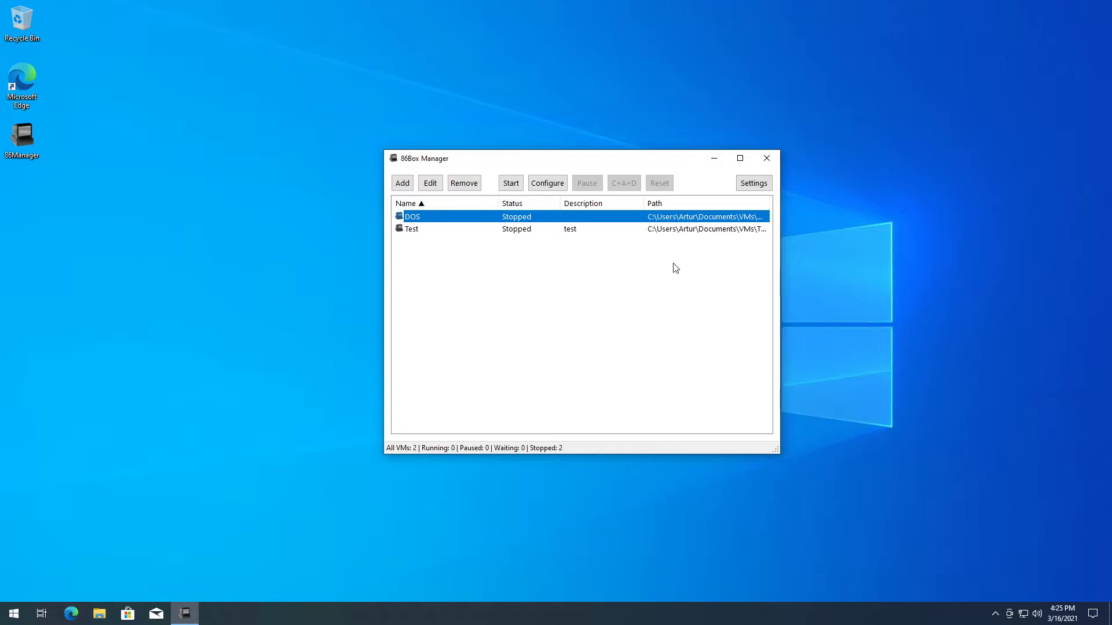
# - Start the DOS virtual machine and let MS-DOS boot to the C: prompt
pyautogui.click(509, 183)
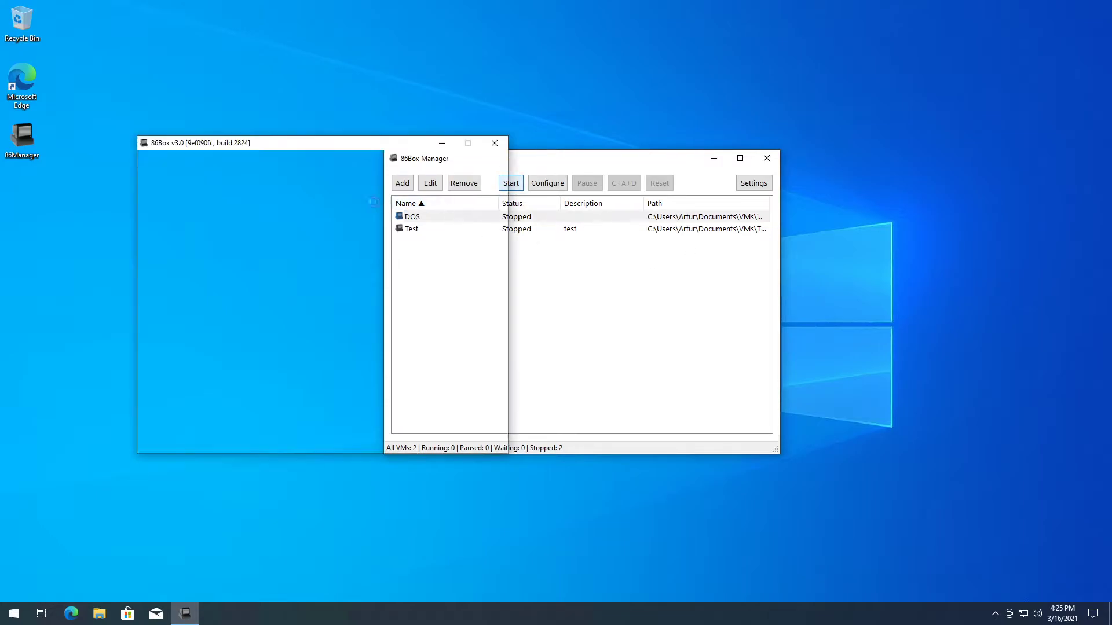
pyautogui.click(510, 183)
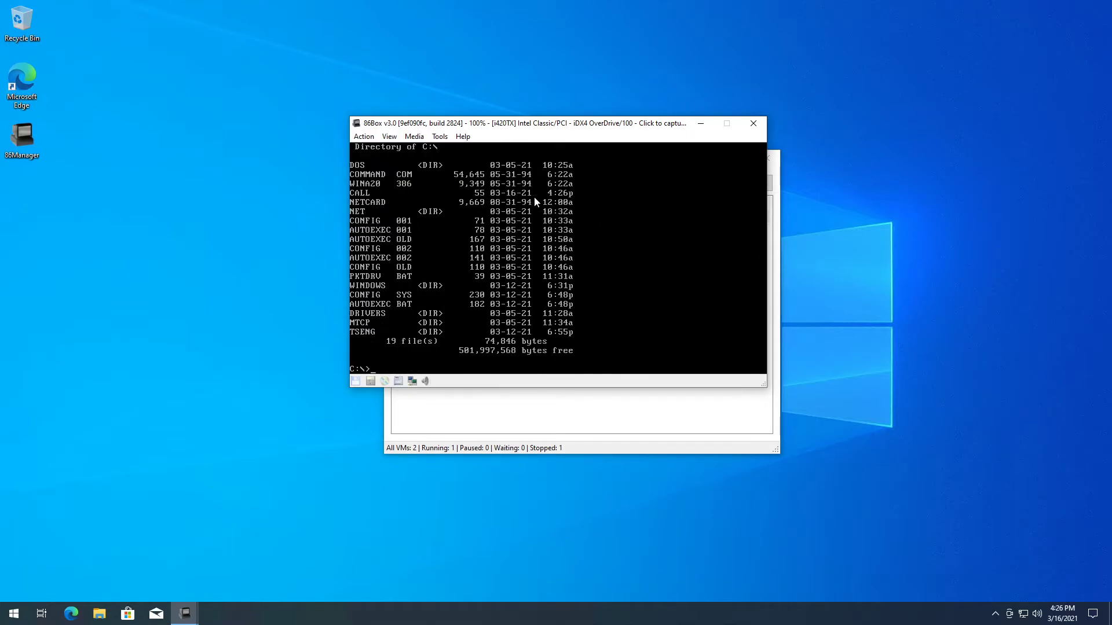
# - Load the pktdrv packet driver, change to MTCP and run dhcp
pyautogui.write('p')
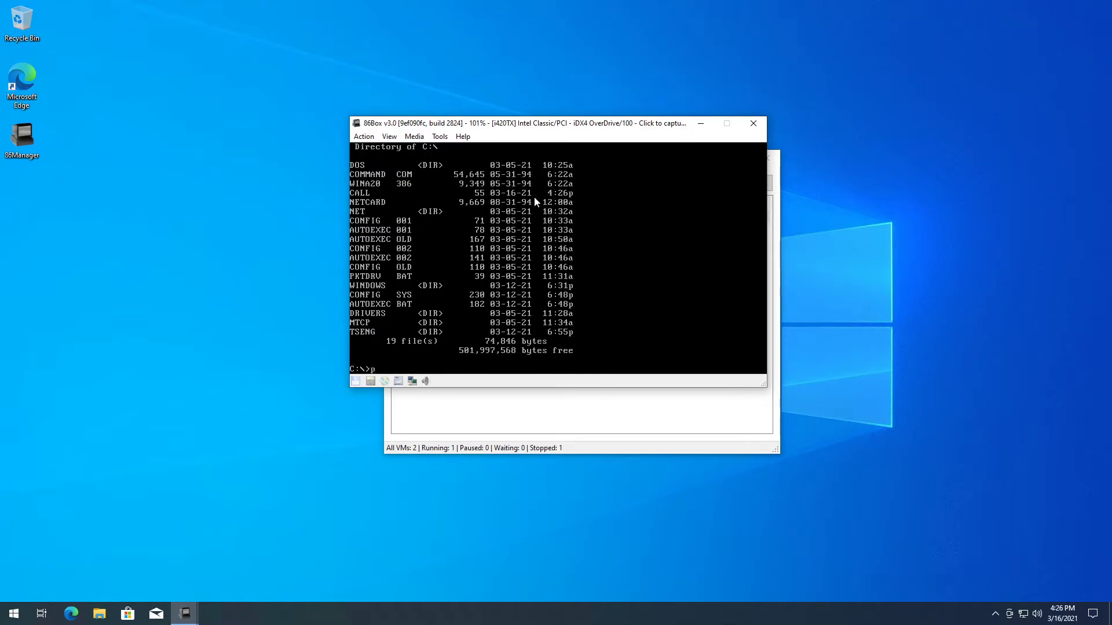
pyautogui.write('pktdrv')
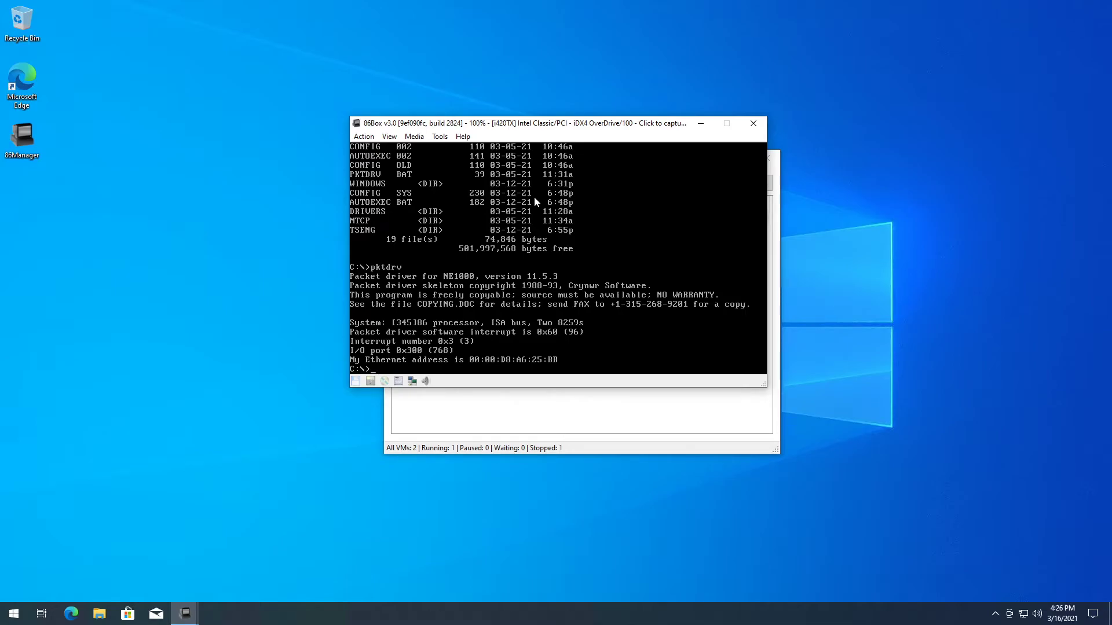
pyautogui.write('cd')
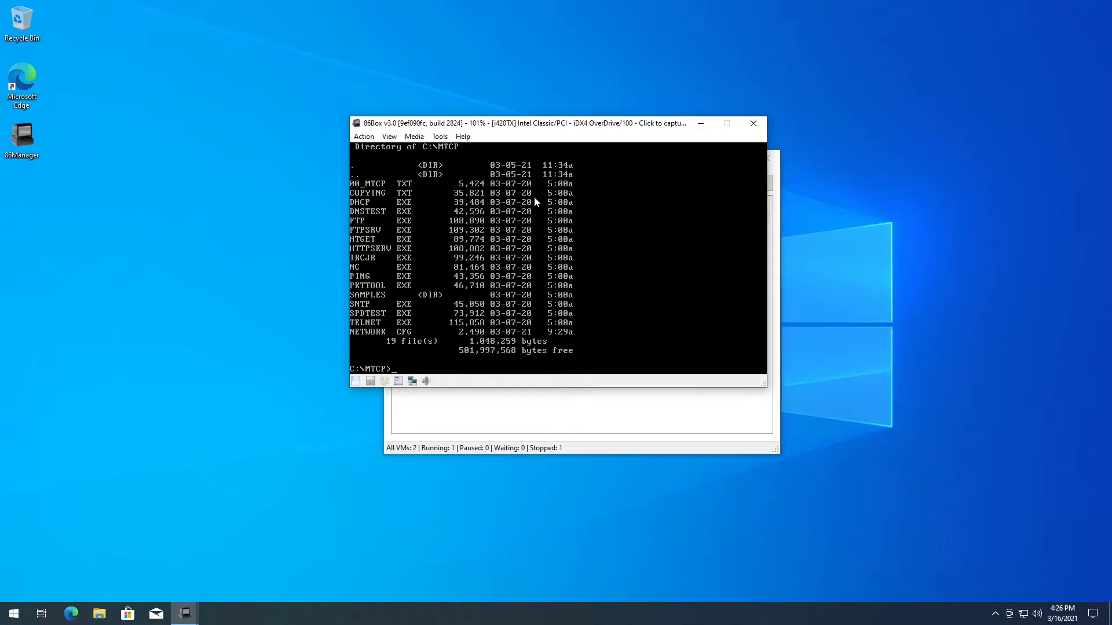
pyautogui.write('dhcp')
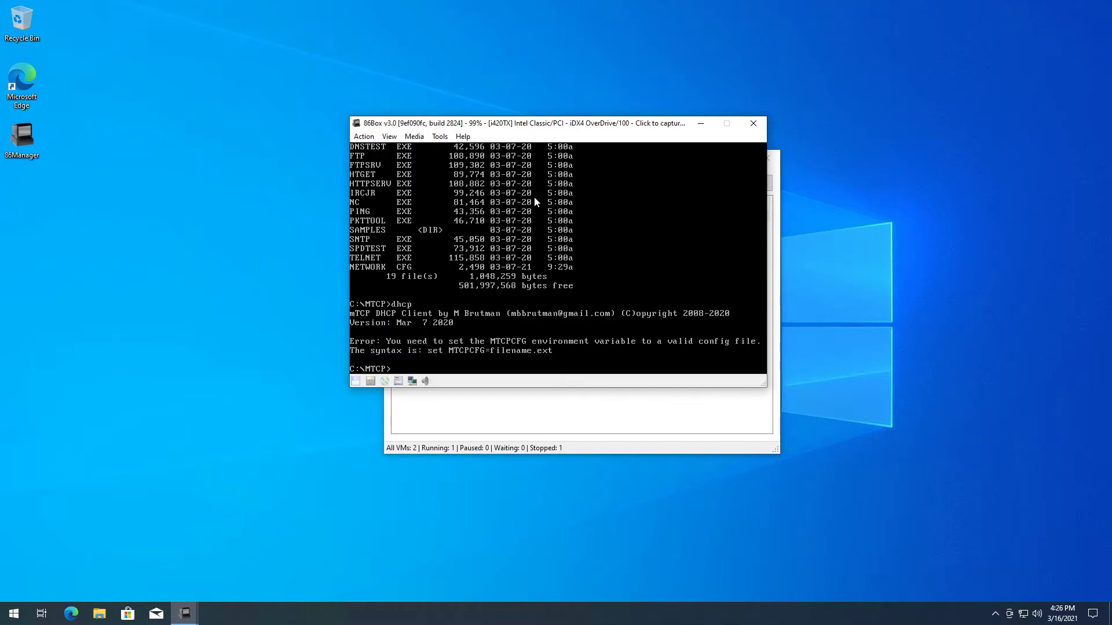
# - Set MTCPCFG=NETWORK.CFG and rerun dhcp to get a lease
pyautogui.write('set MTCP')
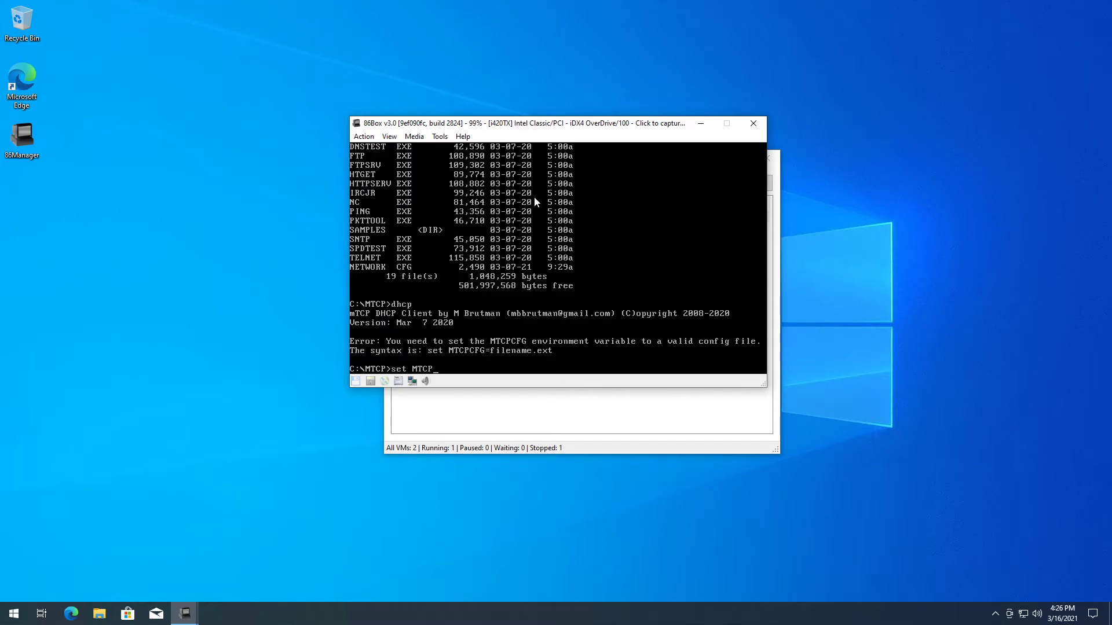
pyautogui.write('CFG=')
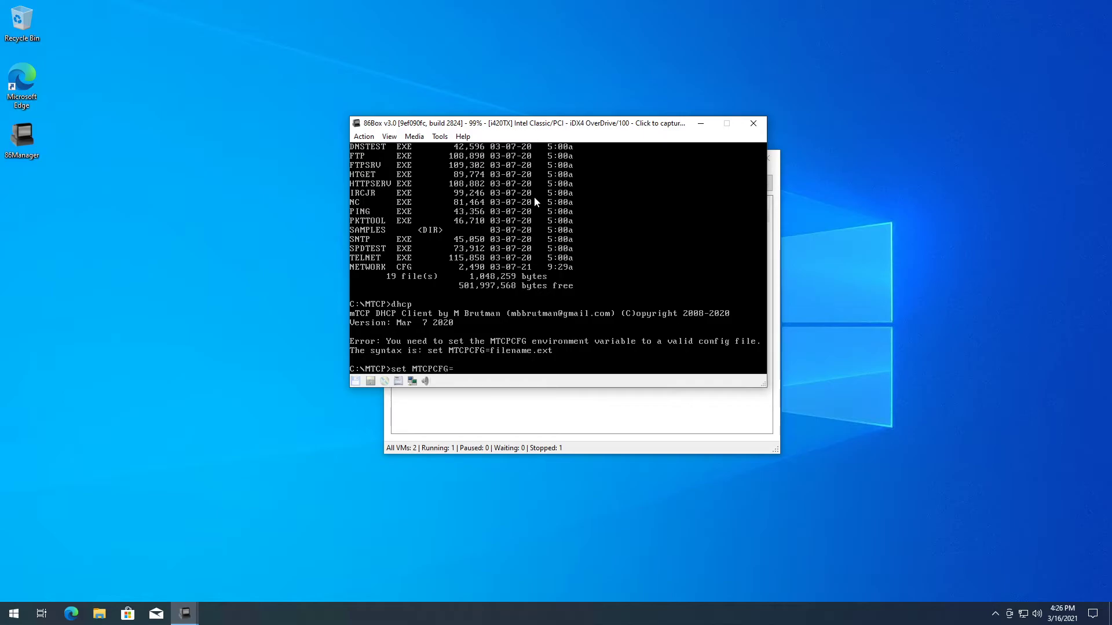
pyautogui.write('NETWORK.CFG')
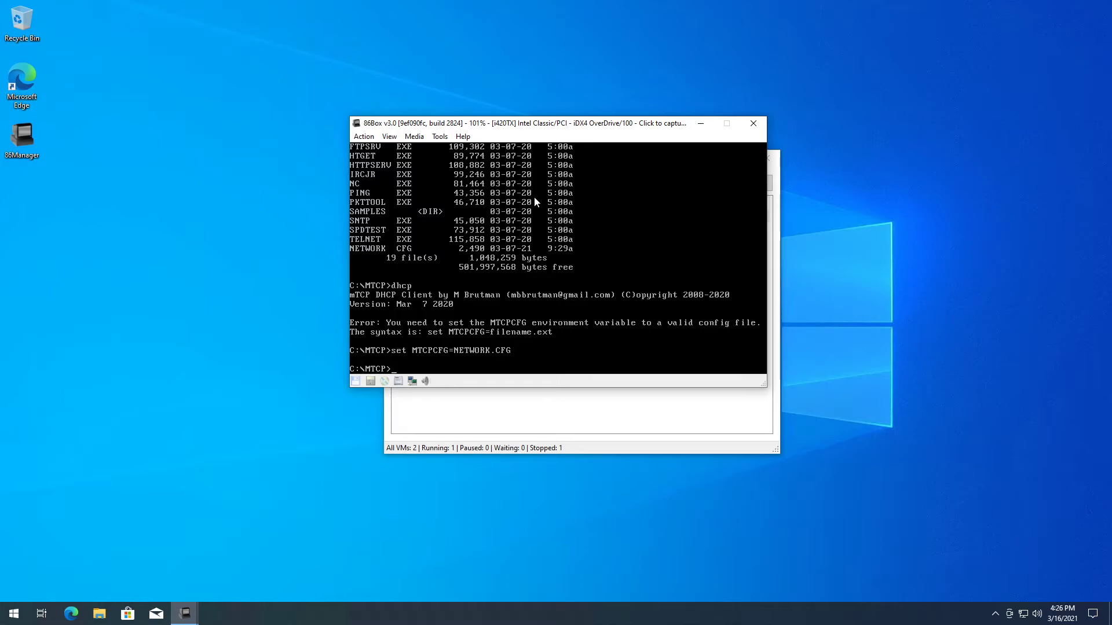
pyautogui.write('dhco')
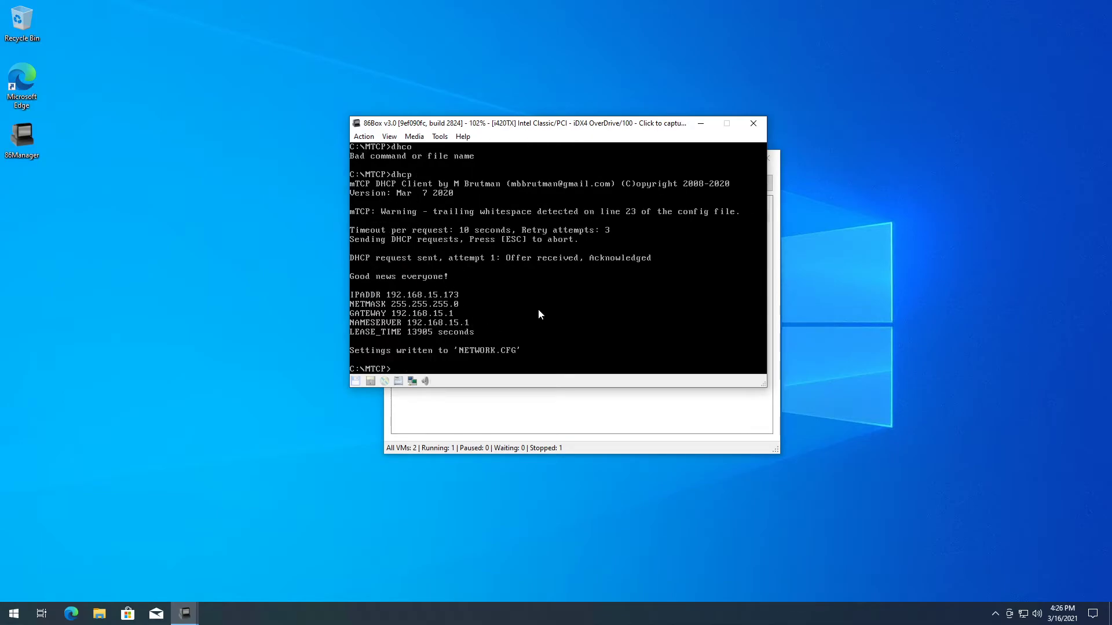
pyautogui.write('ping')
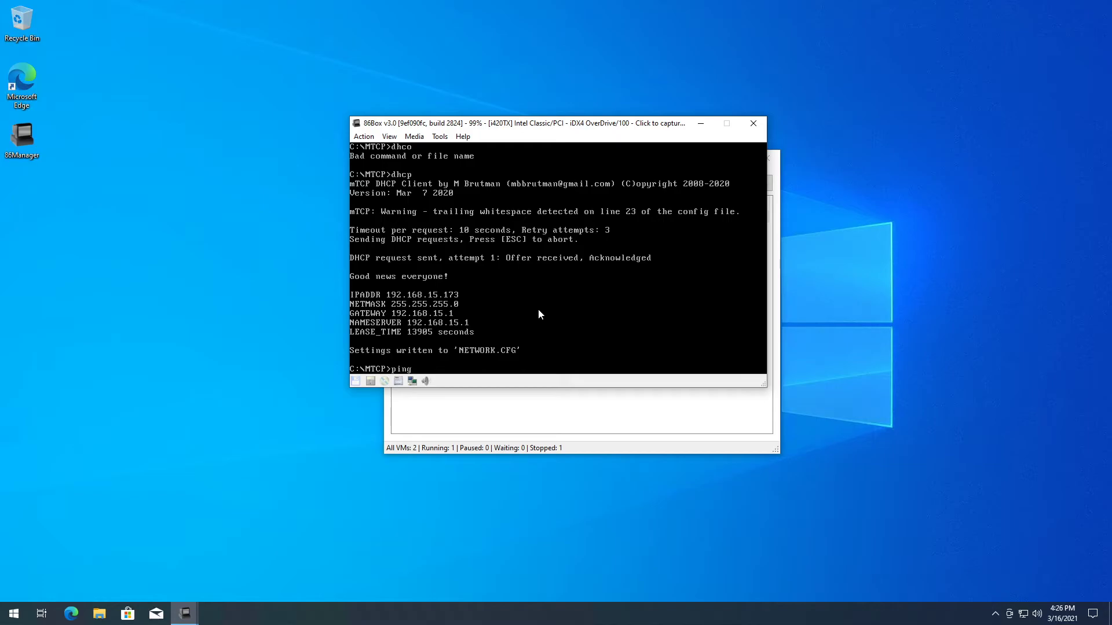
pyautogui.write('www.google.com')
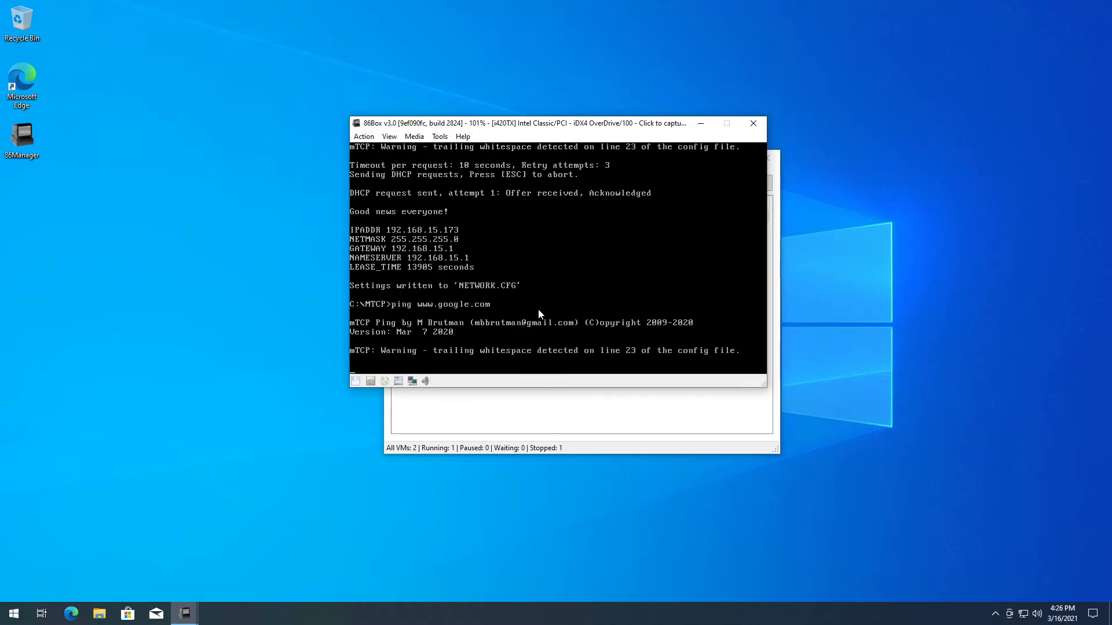